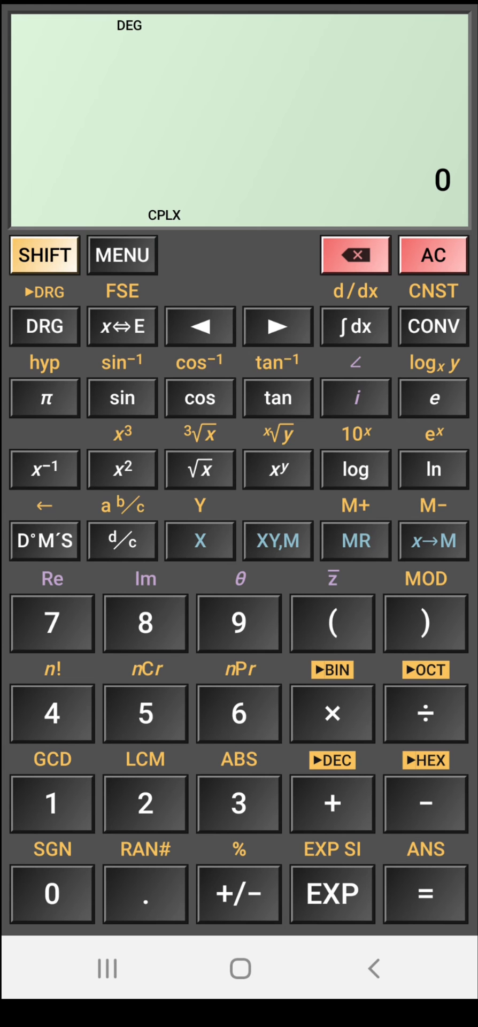
- Switch the mode to the classic one-line display, then back to two-line expression input
{"action": "left_click", "coordinate": [121, 255]}
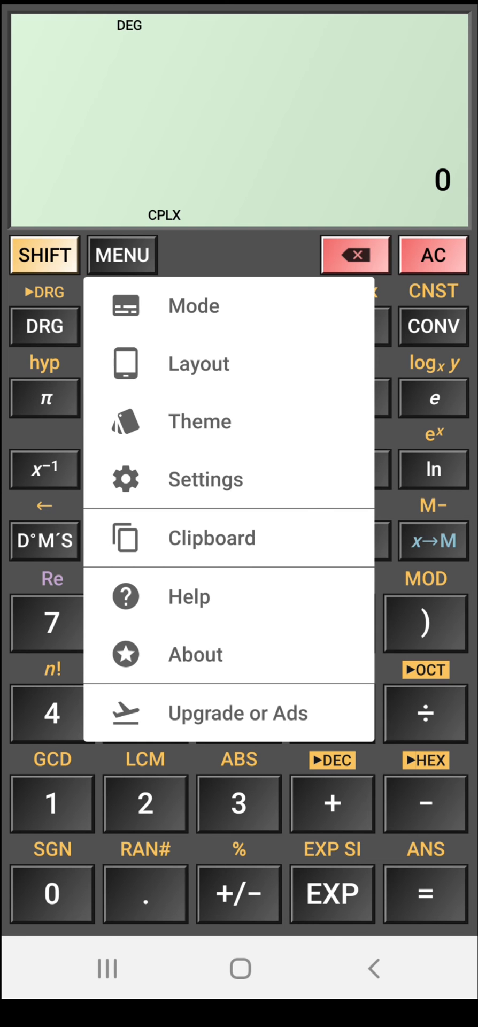
{"action": "left_click", "coordinate": [193, 306]}
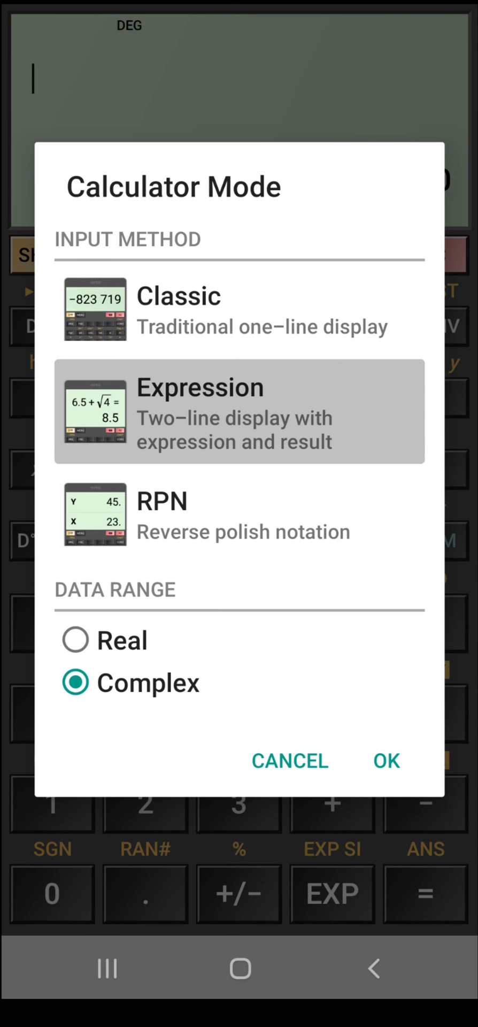
{"action": "left_click", "coordinate": [239, 309]}
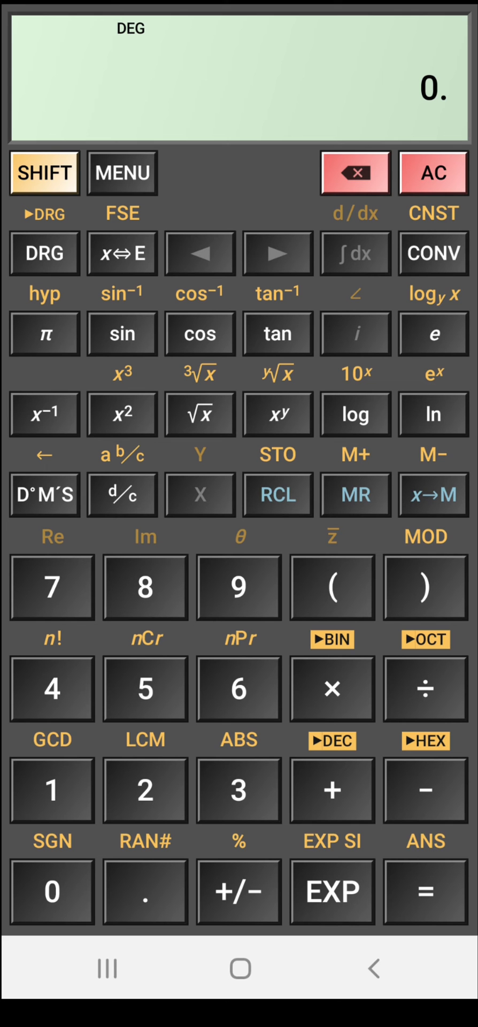
{"action": "left_click", "coordinate": [122, 173]}
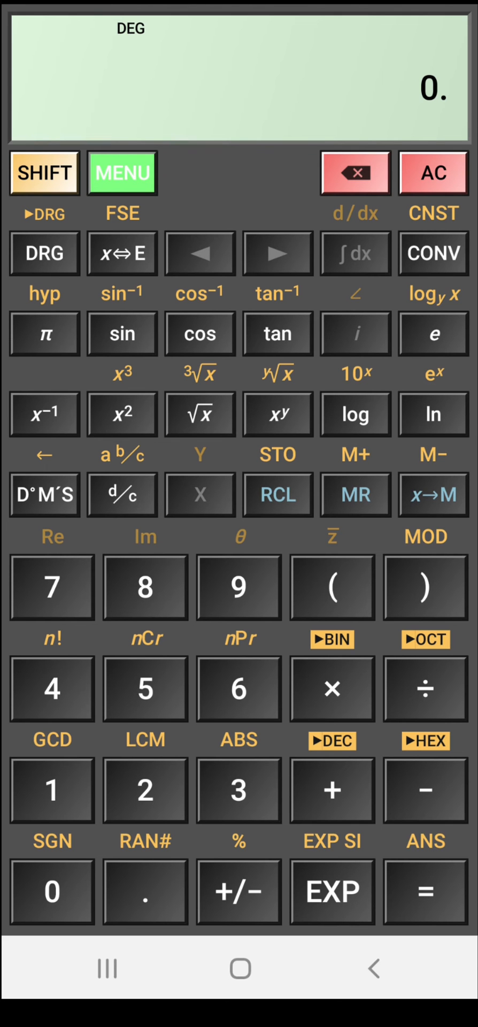
{"action": "left_click", "coordinate": [122, 173]}
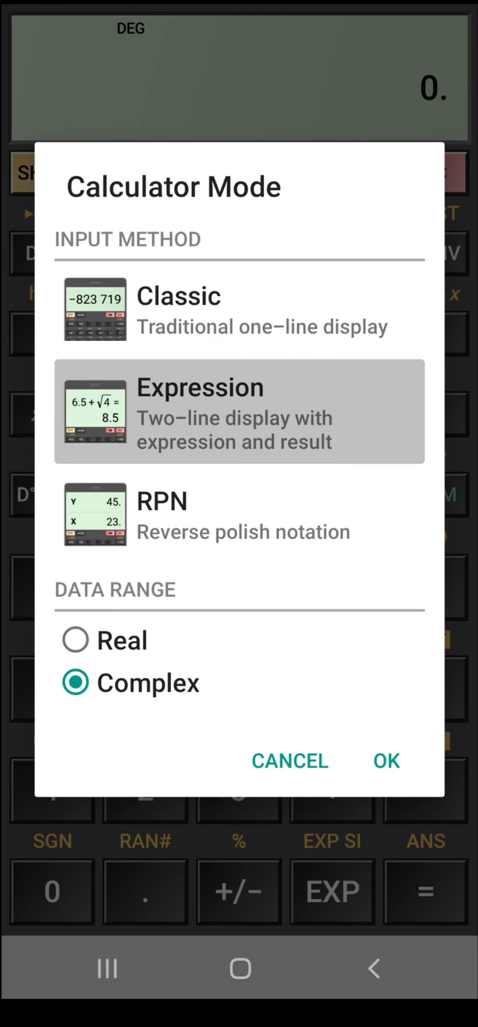
{"action": "left_click", "coordinate": [387, 761]}
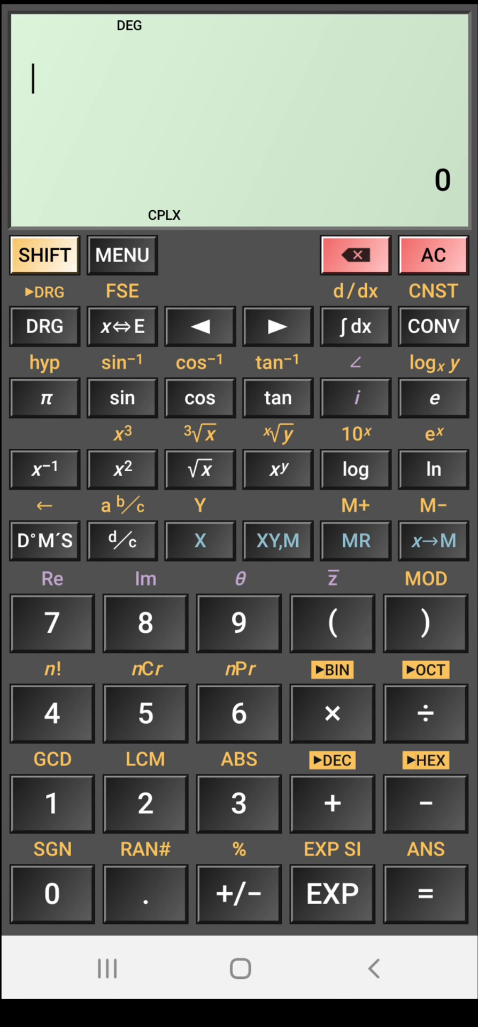
- Apply the Pocket keypad layout
{"action": "left_click", "coordinate": [122, 254]}
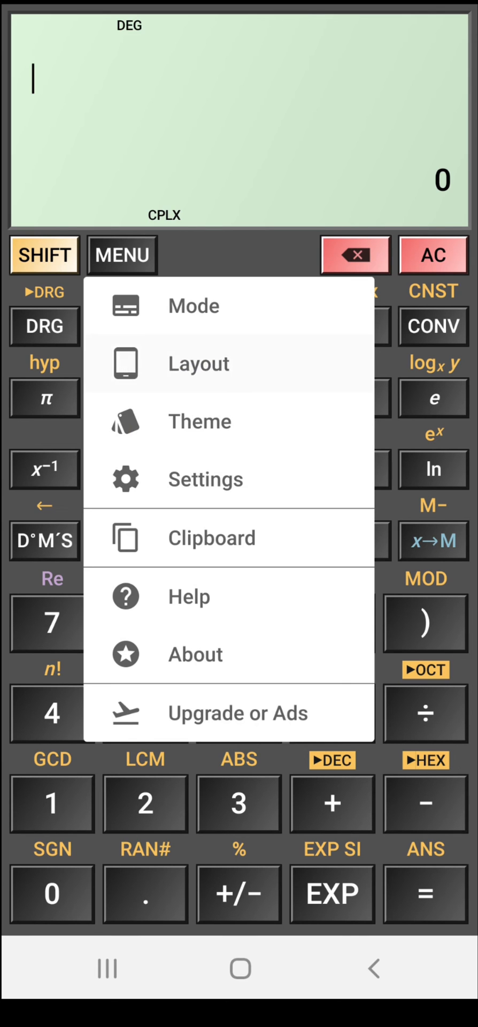
{"action": "left_click", "coordinate": [198, 362]}
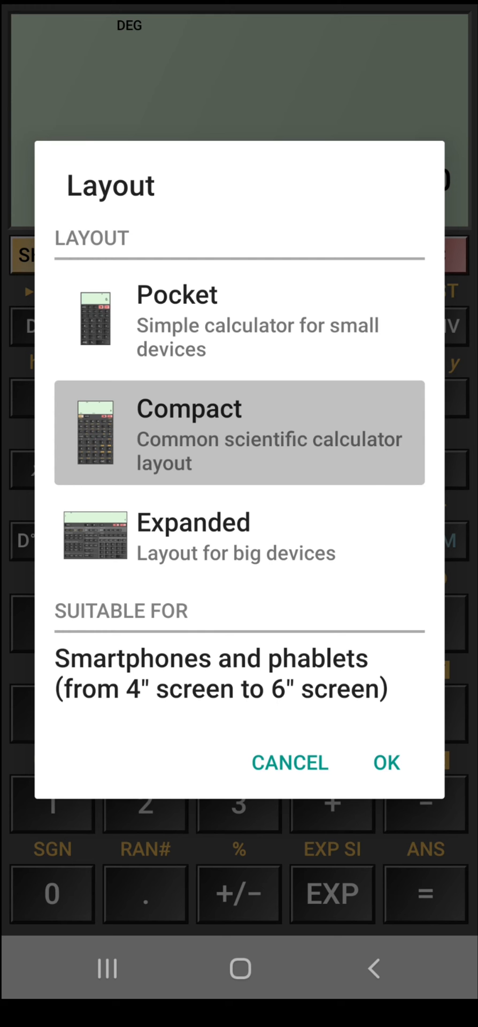
{"action": "left_click", "coordinate": [240, 318]}
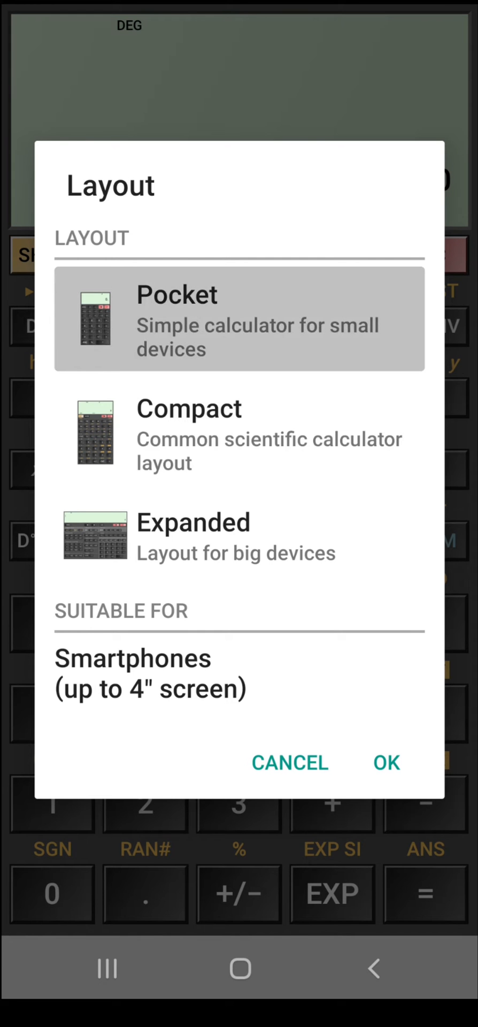
{"action": "left_click", "coordinate": [386, 762]}
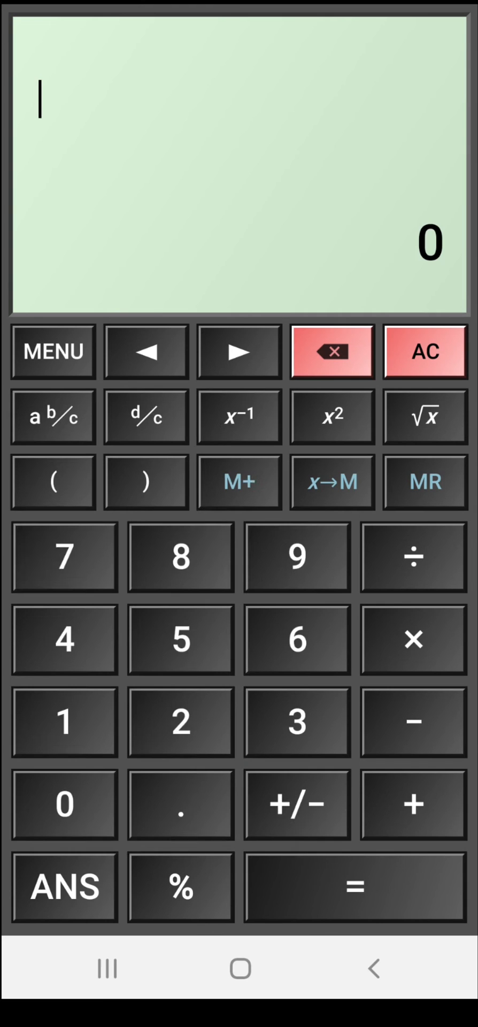
- Choose the Compact scientific layout from the options list
{"action": "left_click", "coordinate": [53, 352]}
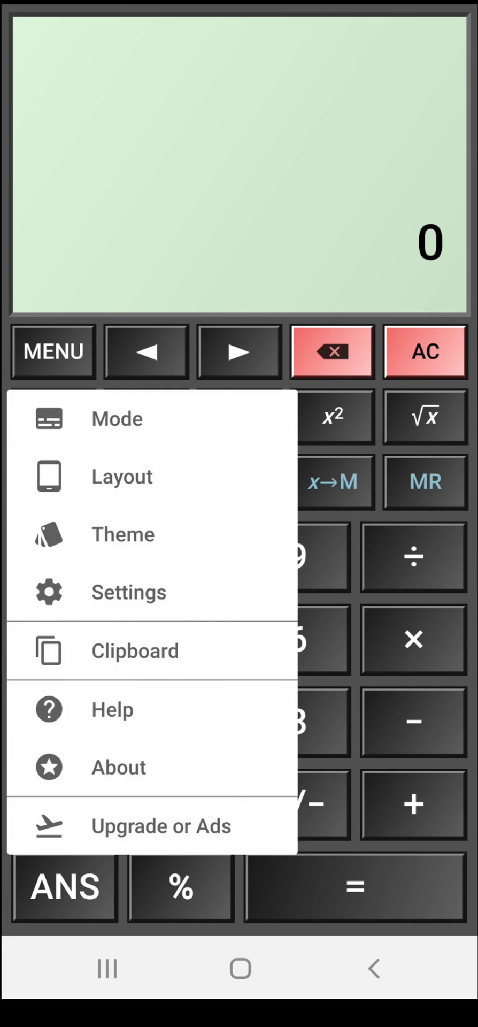
{"action": "left_click", "coordinate": [122, 476]}
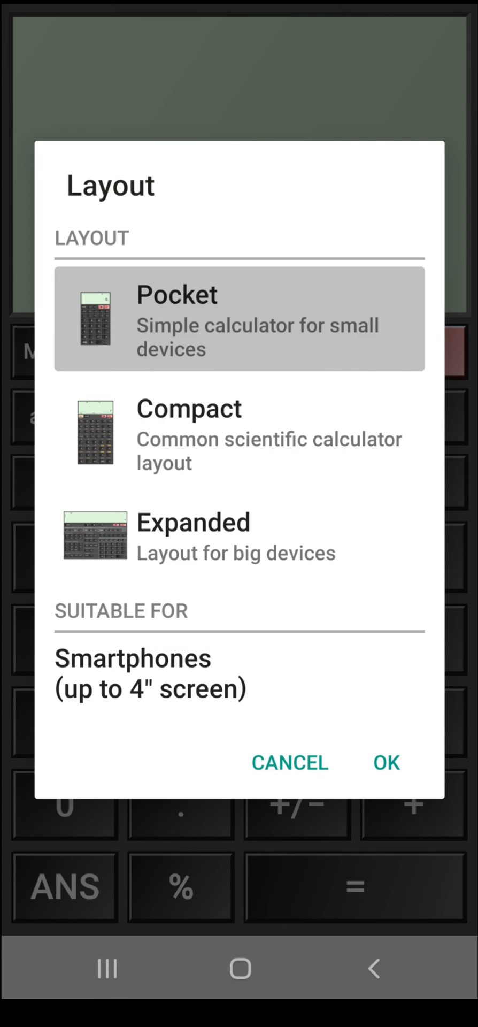
{"action": "left_click", "coordinate": [239, 535]}
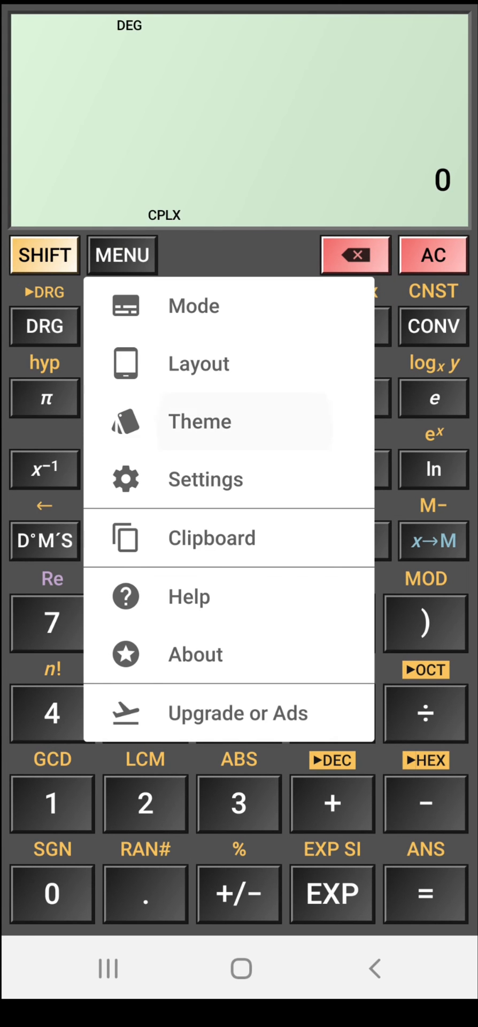
{"action": "left_click", "coordinate": [200, 421]}
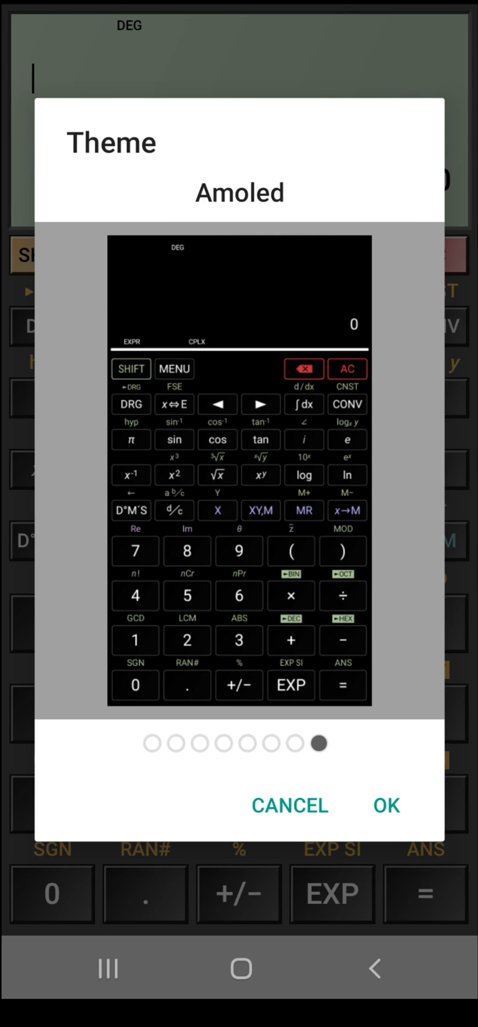
{"action": "left_click", "coordinate": [386, 804]}
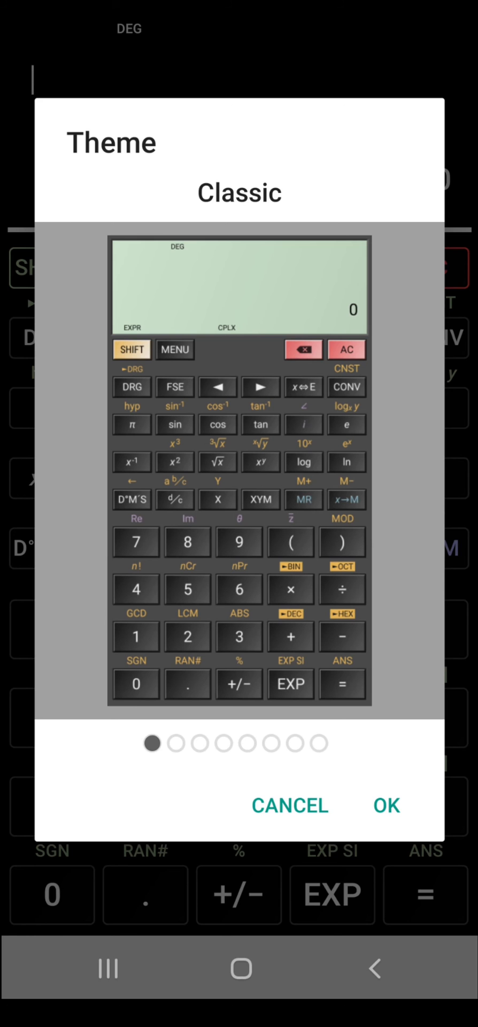
{"action": "left_click", "coordinate": [385, 805]}
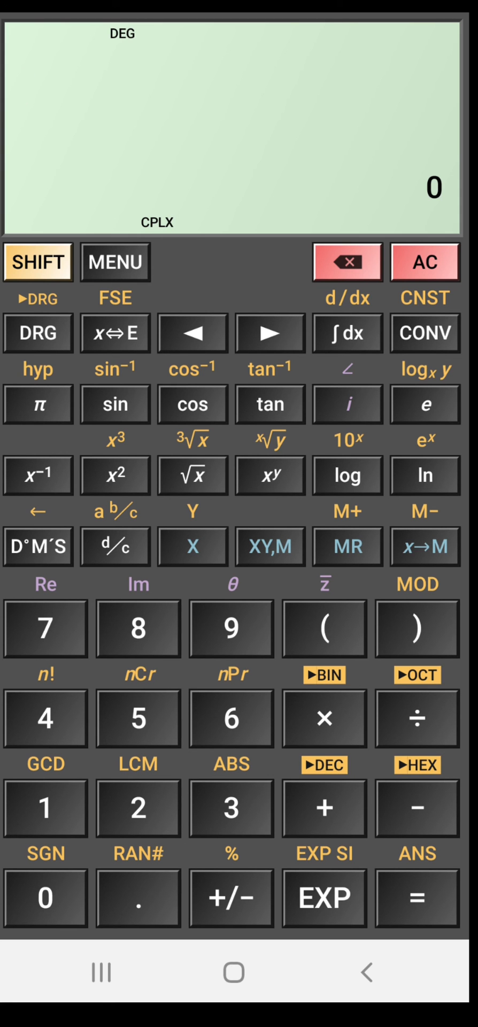
- Evaluate cos(8) as 0.99026 and clear the display
{"action": "left_click", "coordinate": [192, 404]}
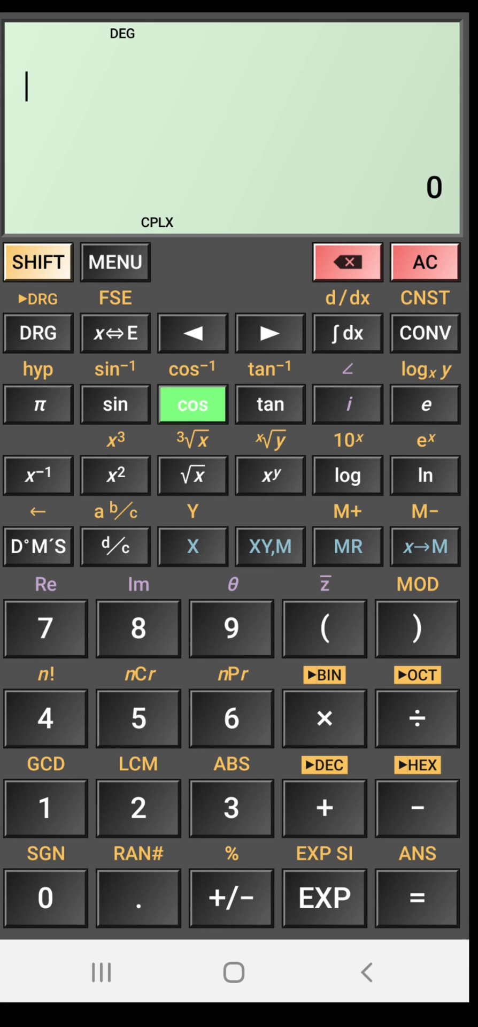
{"action": "left_click", "coordinate": [137, 630]}
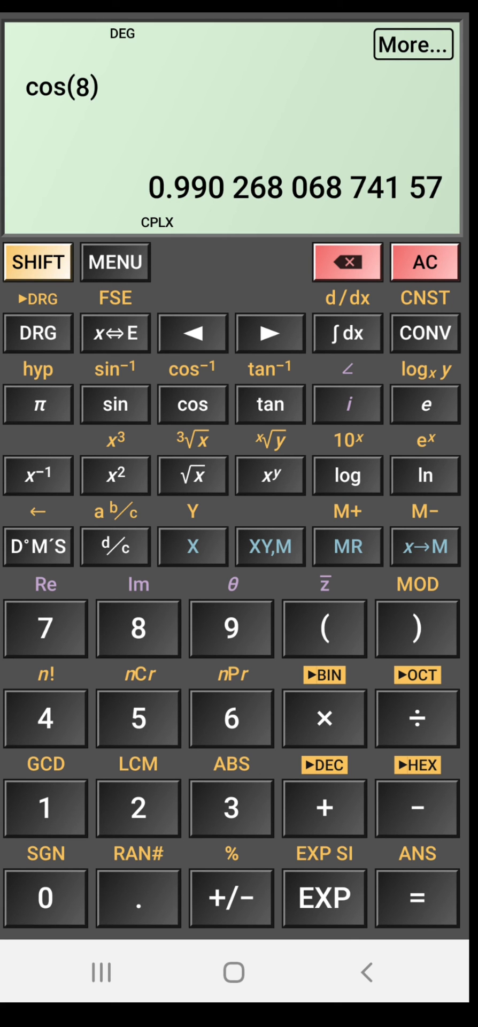
{"action": "left_click", "coordinate": [425, 262]}
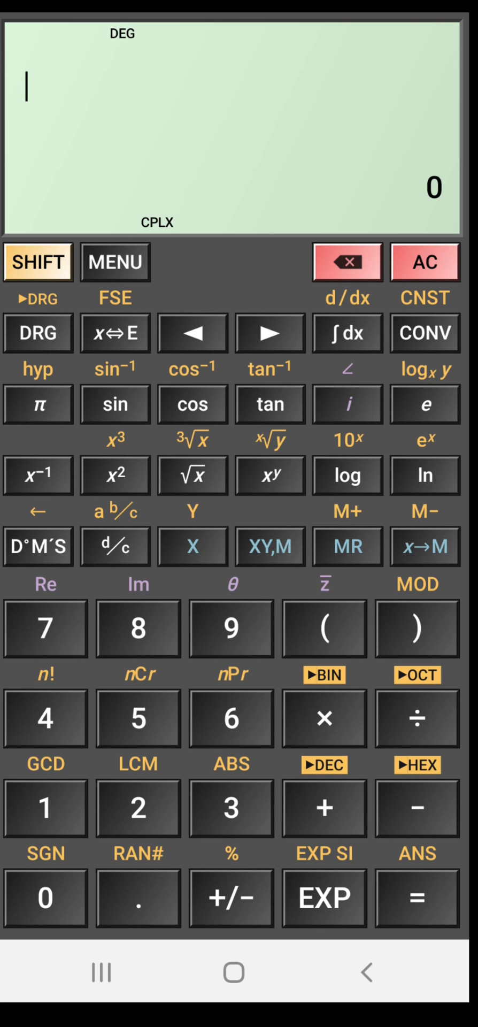
- Compute inverse cosine of 0.2 as 78.463° and clear the display
{"action": "left_click", "coordinate": [37, 262]}
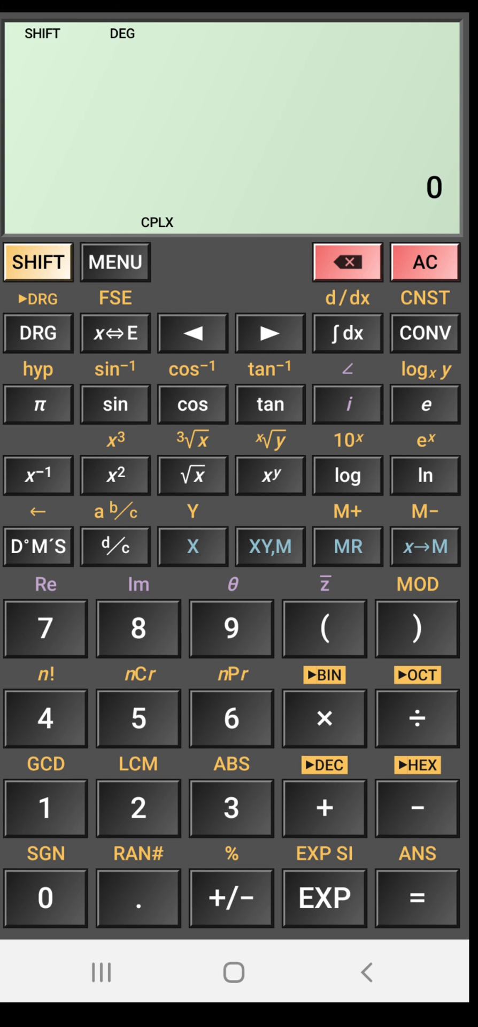
{"action": "left_click", "coordinate": [193, 405]}
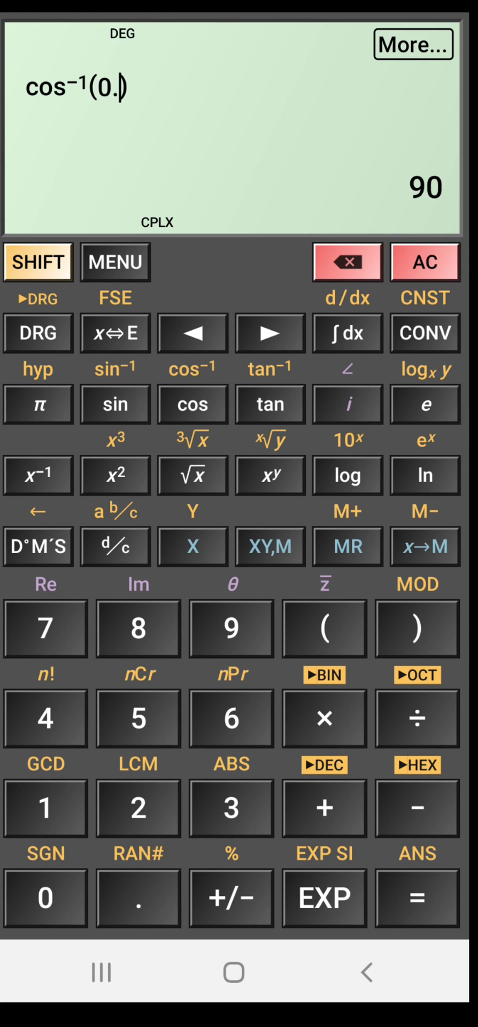
{"action": "left_click", "coordinate": [136, 808]}
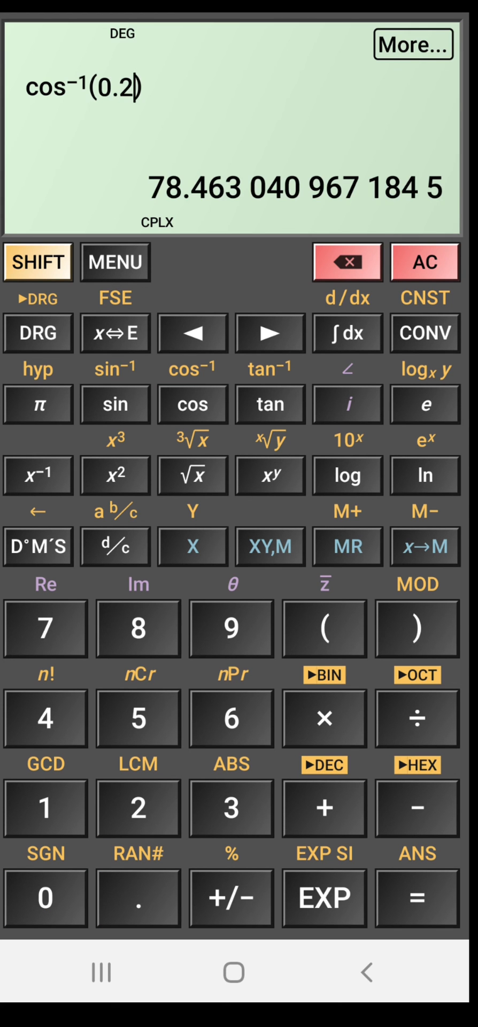
{"action": "left_click", "coordinate": [425, 262]}
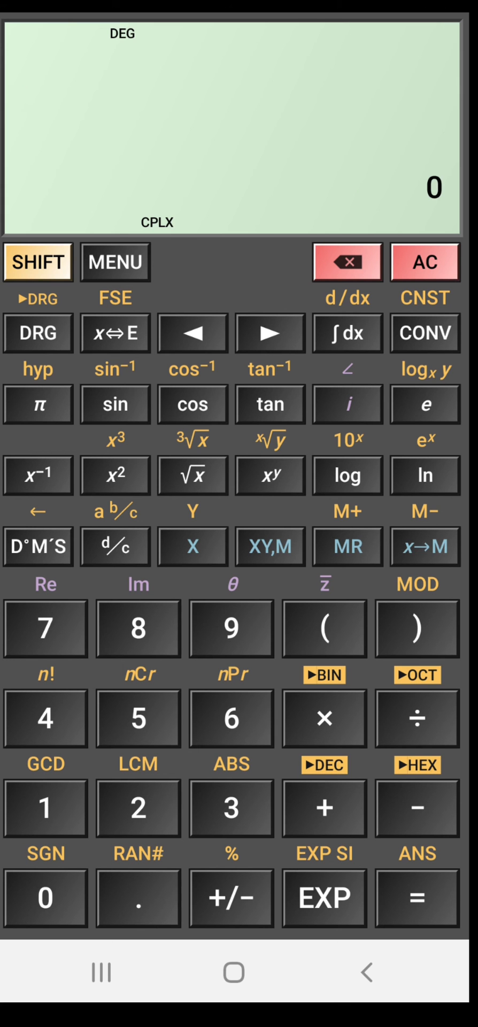
- Enter sin(x), view its graph in Calculation details, then return in RAD mode
{"action": "left_click", "coordinate": [236, 131]}
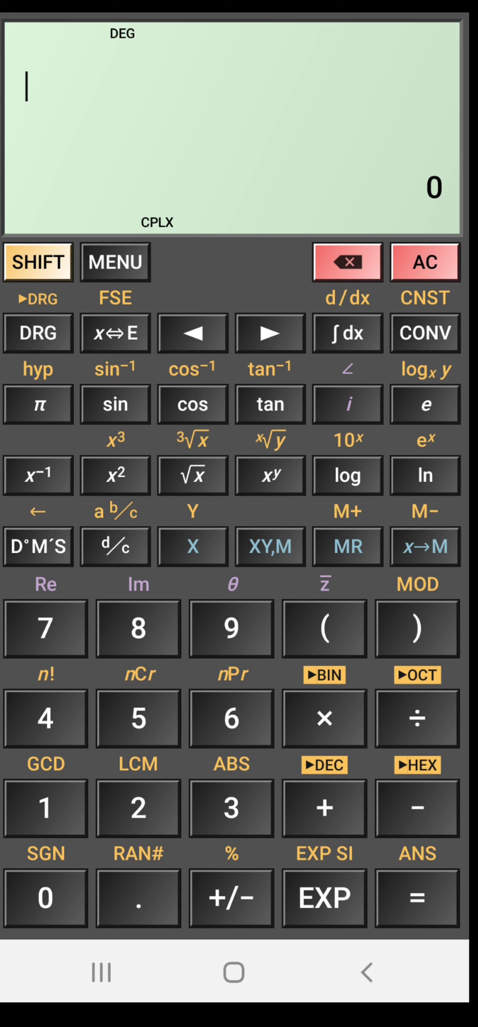
{"action": "left_click", "coordinate": [113, 403]}
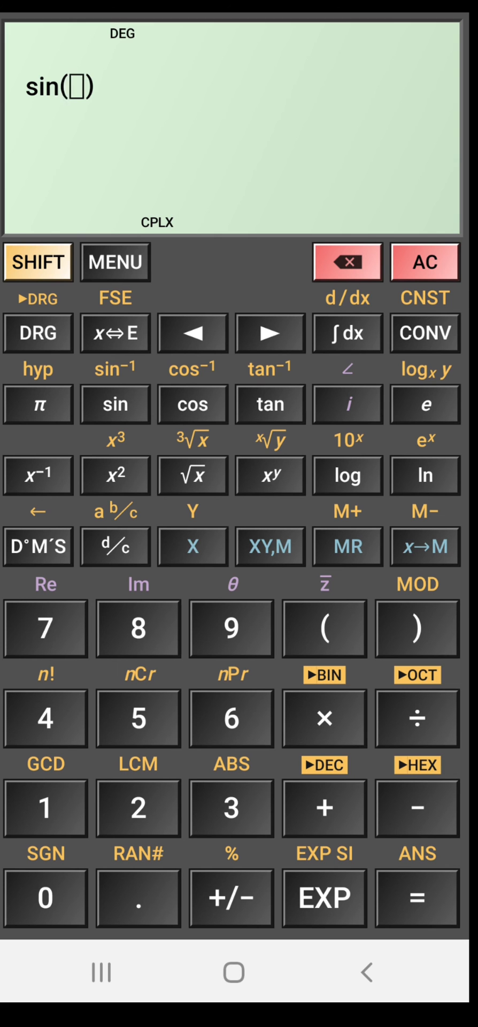
{"action": "left_click", "coordinate": [193, 547]}
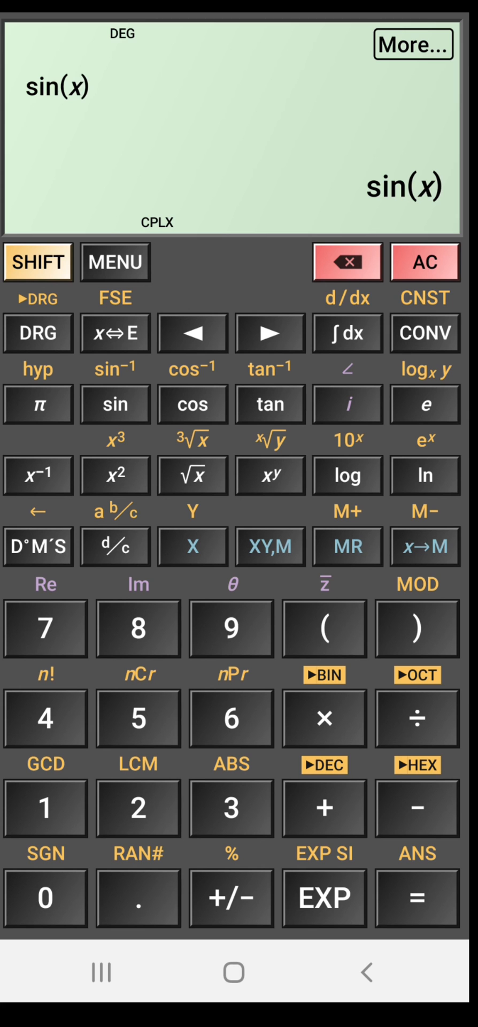
{"action": "left_click", "coordinate": [44, 333]}
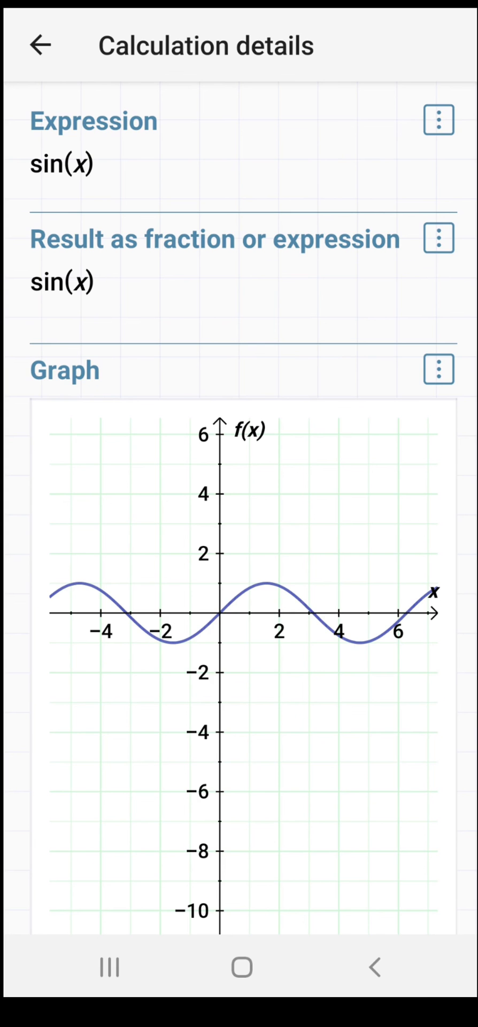
{"action": "left_click", "coordinate": [39, 46]}
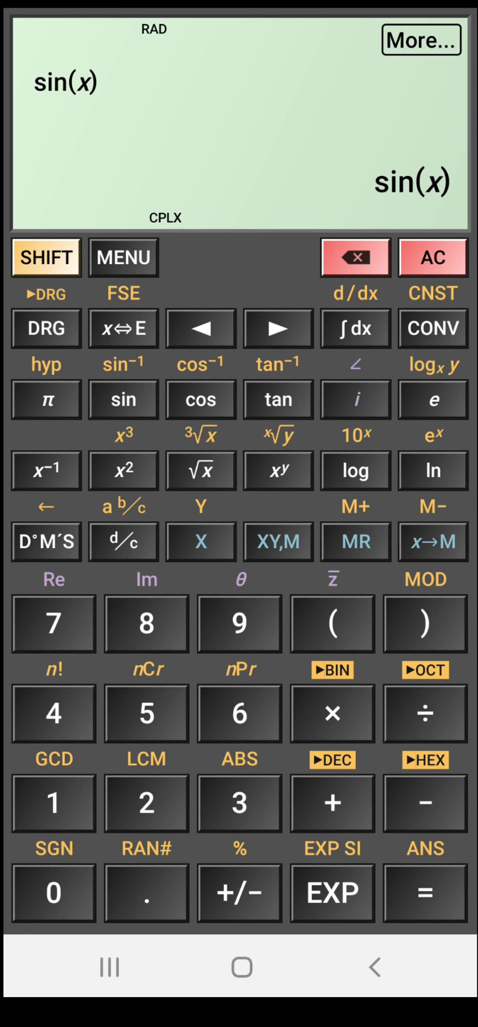
- Enter sin⁻¹(x), view its graph, and return to the calculator
{"action": "left_click", "coordinate": [432, 257]}
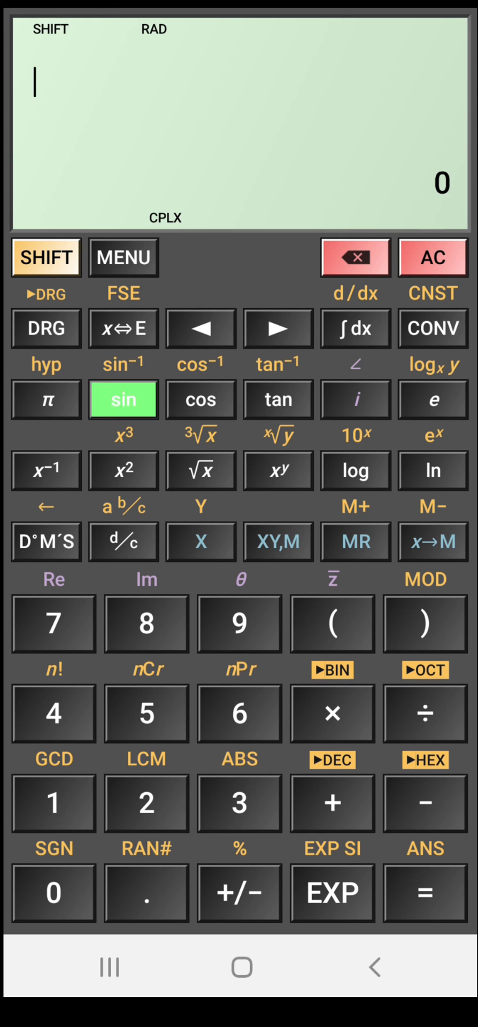
{"action": "left_click", "coordinate": [123, 399]}
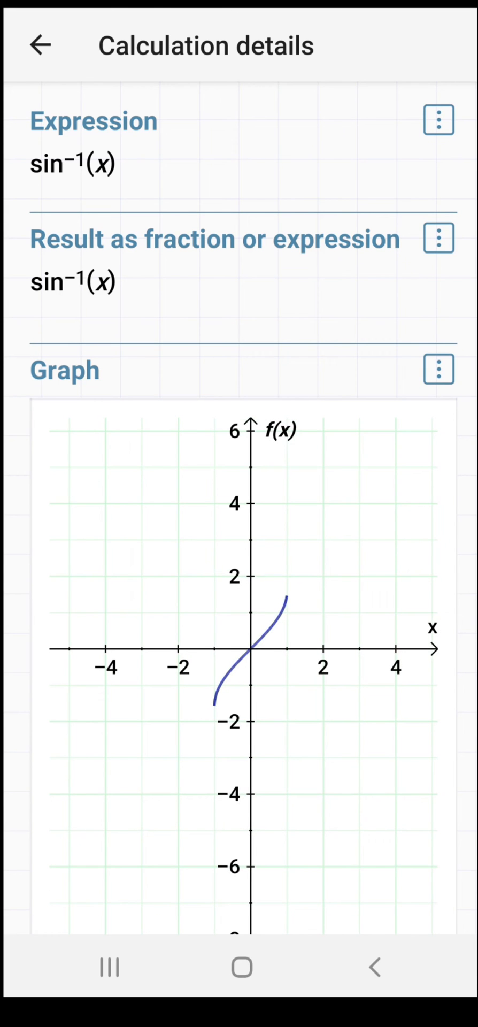
{"action": "left_click", "coordinate": [40, 46]}
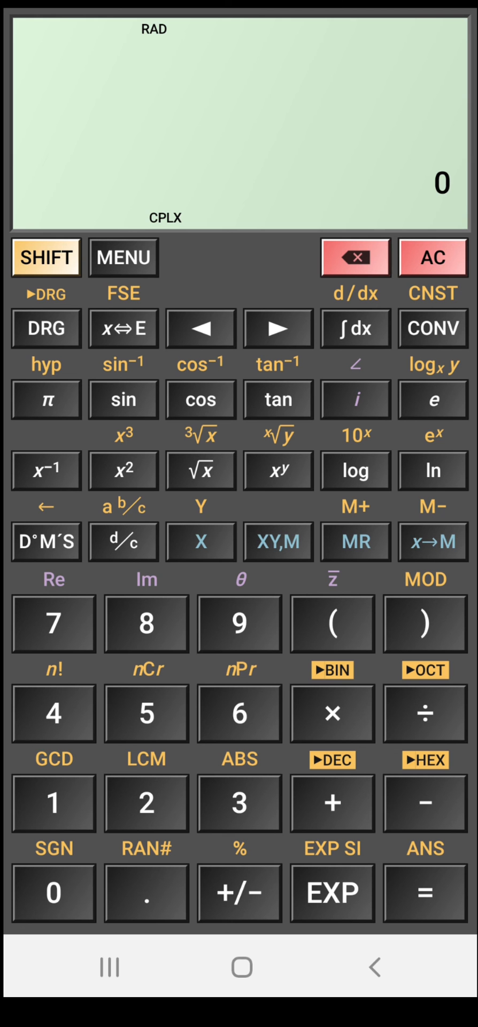
- Evaluate 4! as 24, clear, then enter d/dx of x, giving 1
{"action": "left_click", "coordinate": [52, 622]}
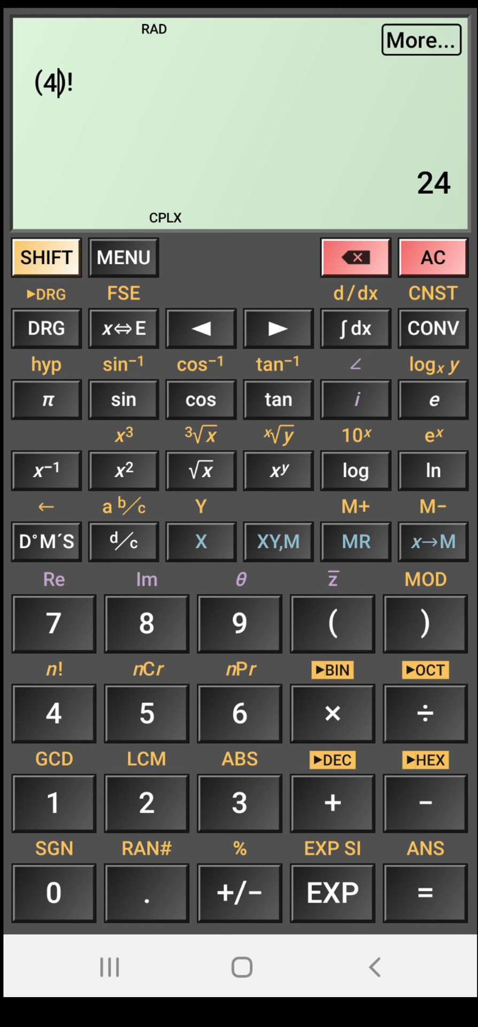
{"action": "left_click", "coordinate": [432, 257]}
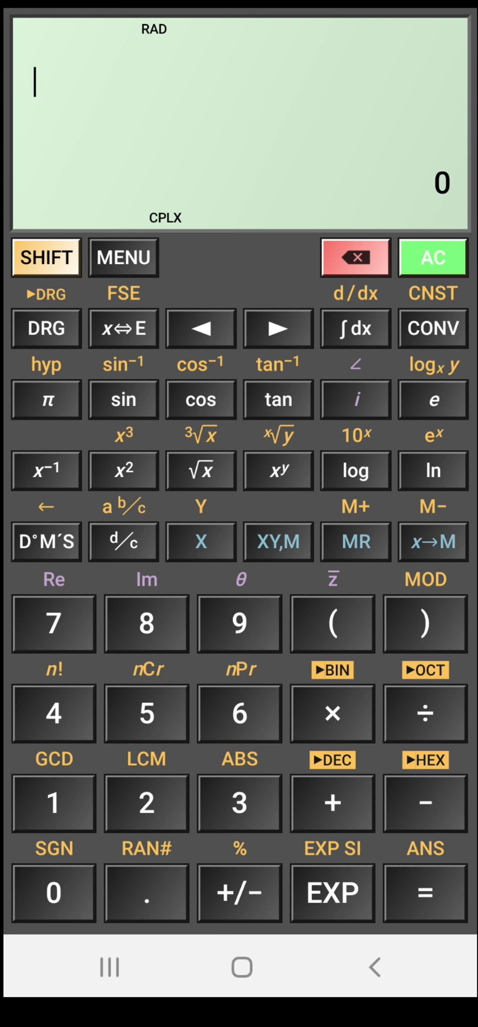
{"action": "left_click", "coordinate": [432, 258]}
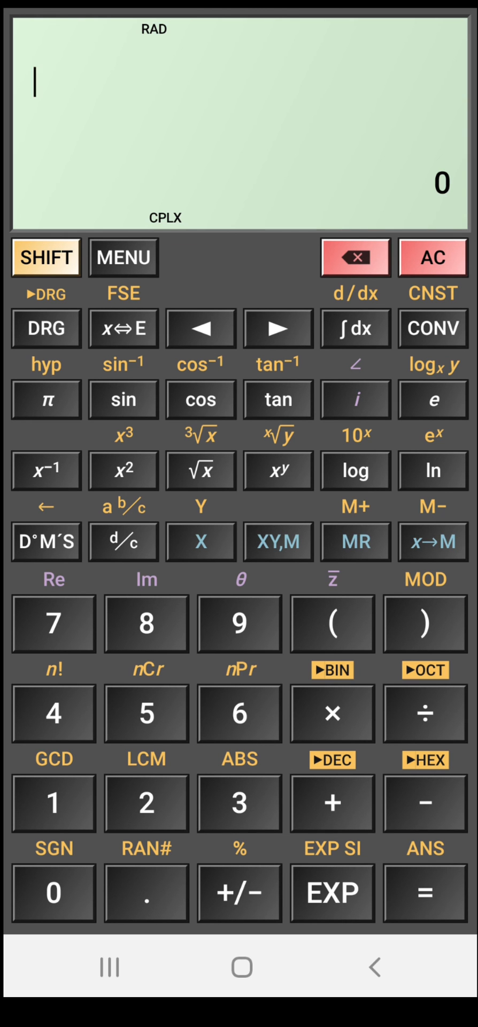
{"action": "left_click", "coordinate": [46, 257]}
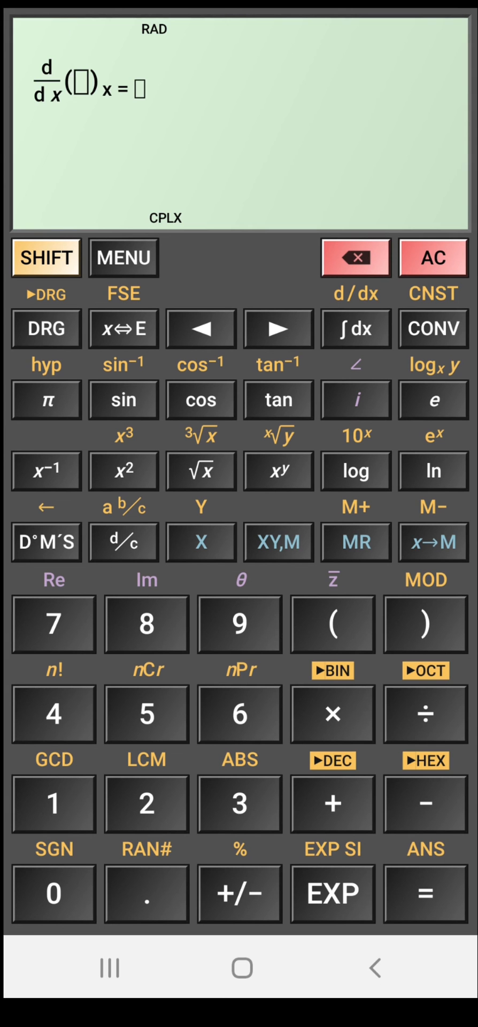
{"action": "left_click", "coordinate": [200, 542]}
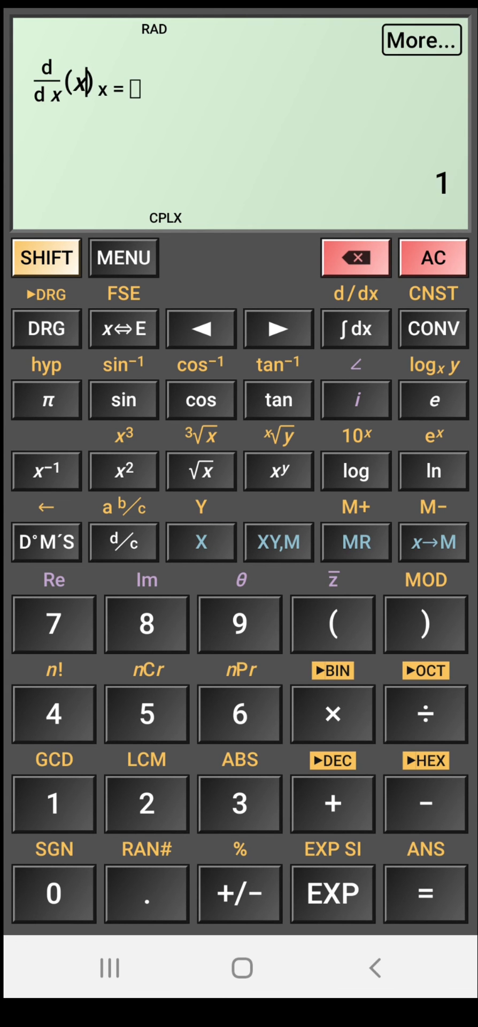